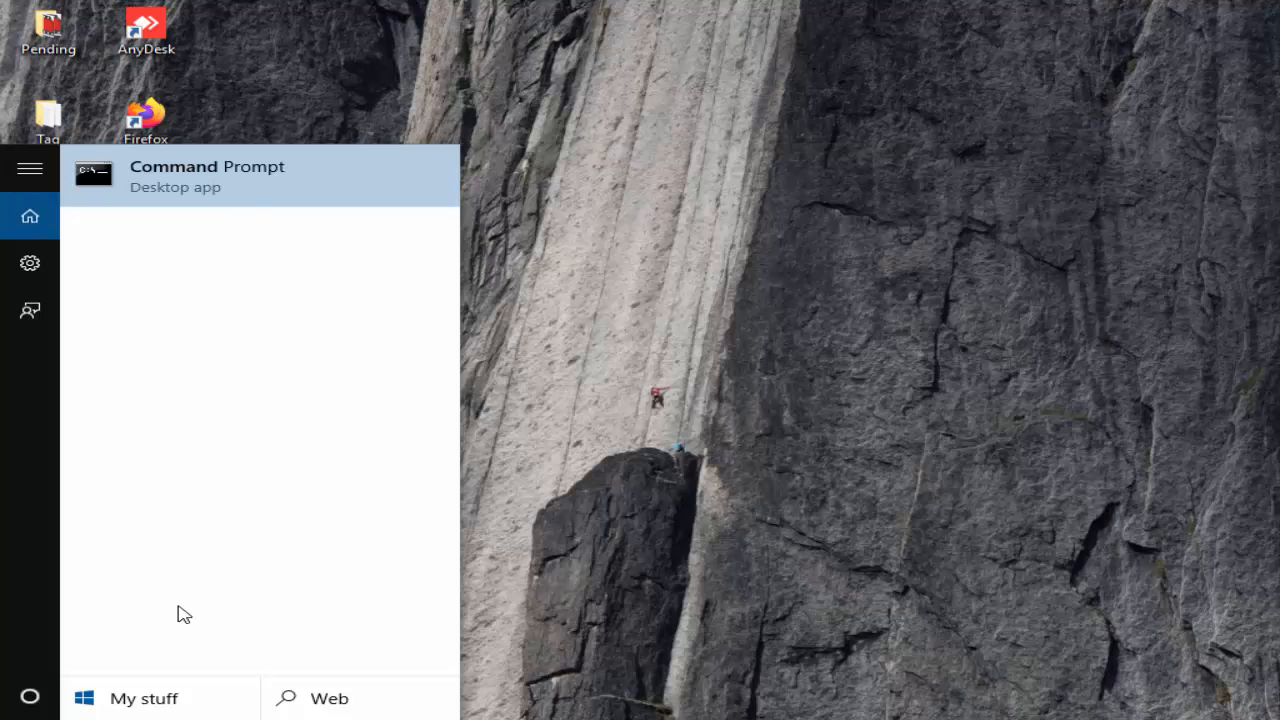
Start Command Prompt as administrator from the Start menu search results.
left_click(206, 176)
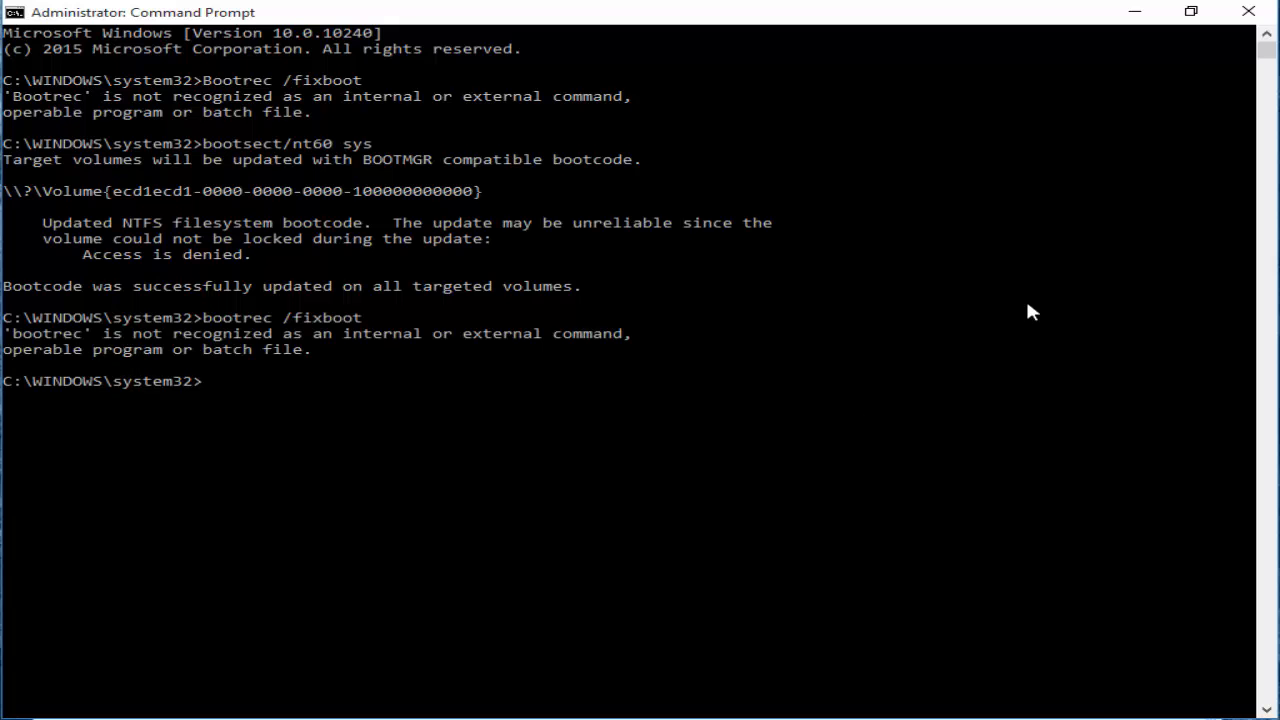